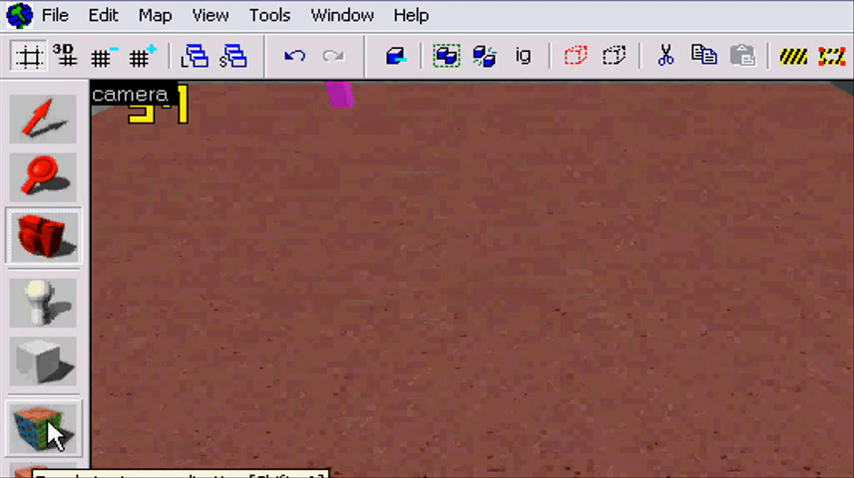
# - Switch to the face texture application tool to edit the room's floor face
pyautogui.click(43, 428)
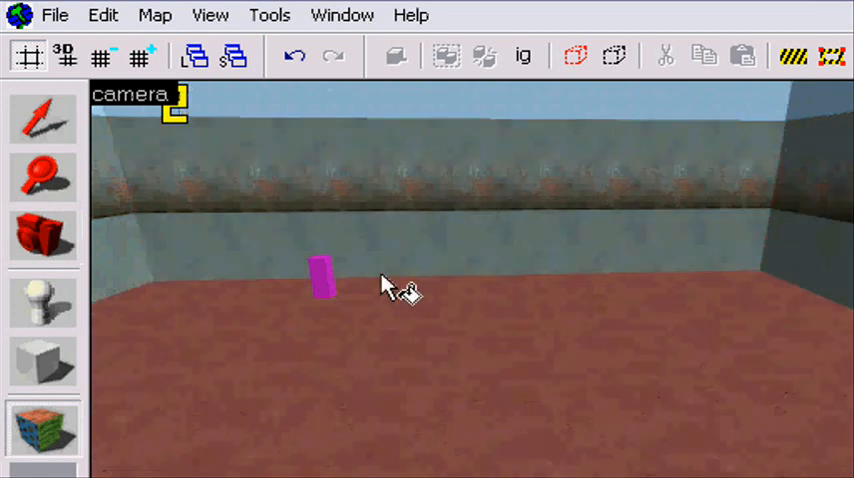
pyautogui.moveTo(605, 230)
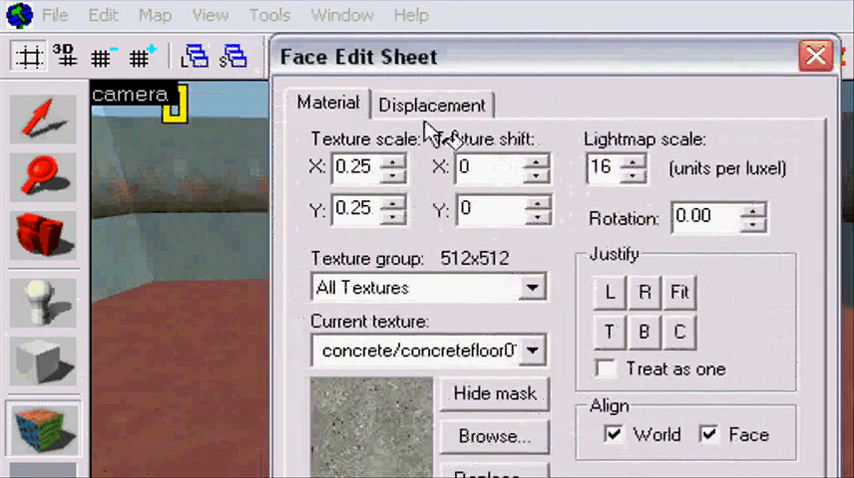
# - Create a displacement on the floor face and set its power to 4
pyautogui.click(432, 104)
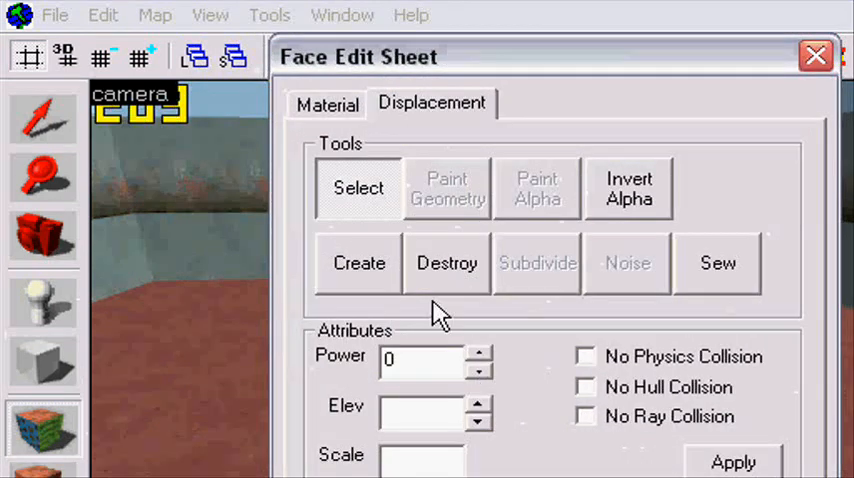
pyautogui.click(358, 263)
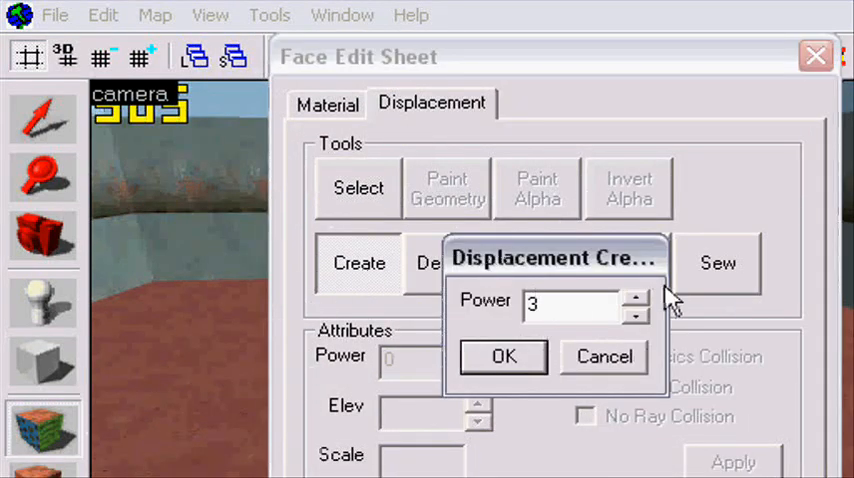
pyautogui.click(636, 313)
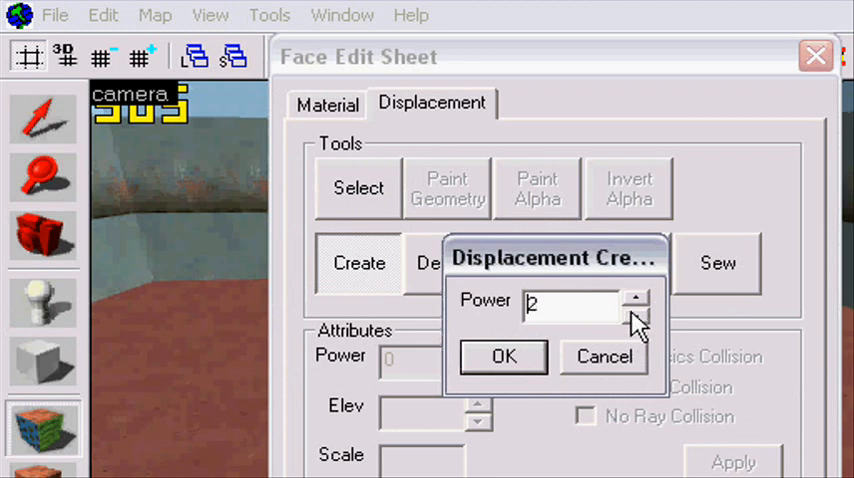
pyautogui.click(636, 297)
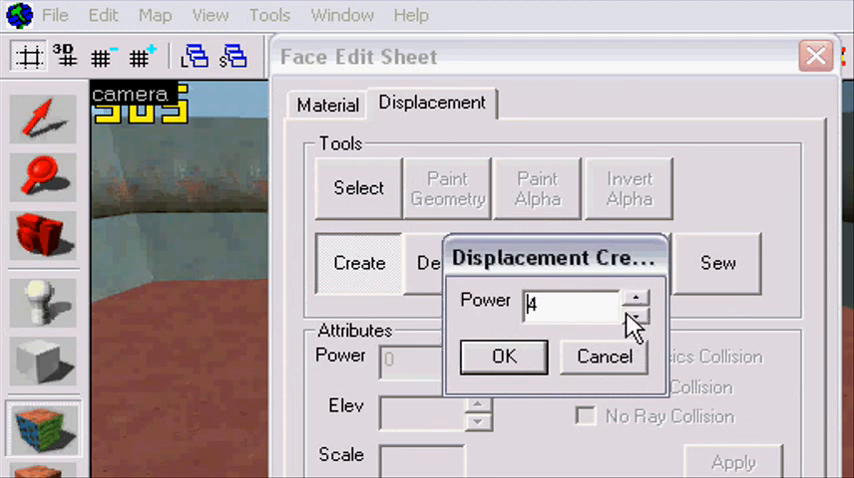
pyautogui.moveTo(720, 390)
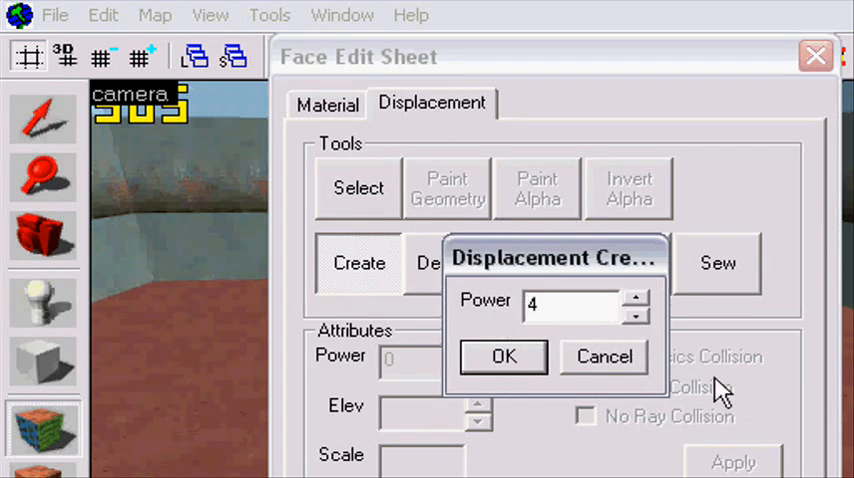
pyautogui.click(637, 315)
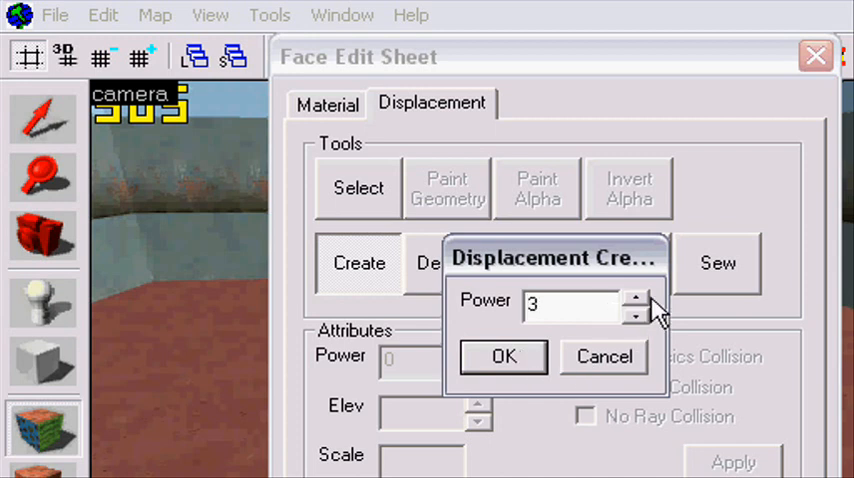
pyautogui.click(503, 356)
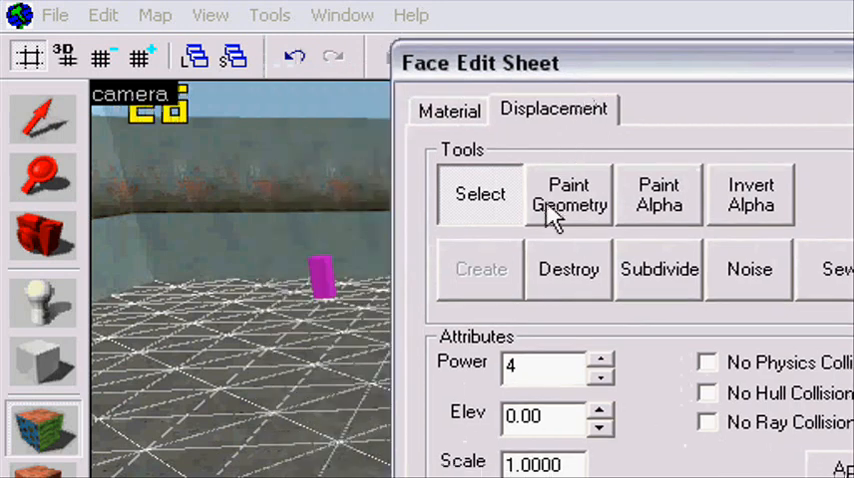
# - Raise floor areas with Raise To at distance 30, then paint Smooth over the bumps
pyautogui.click(569, 194)
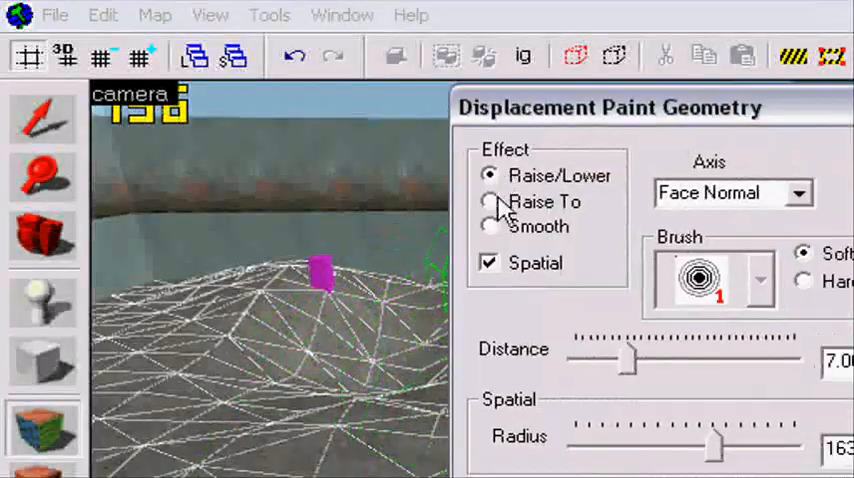
pyautogui.click(490, 201)
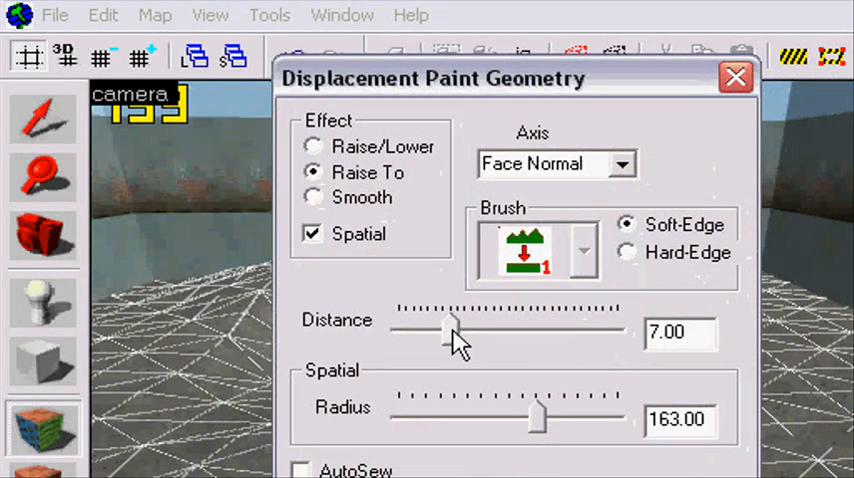
pyautogui.moveTo(455, 330); pyautogui.dragTo(490, 330)
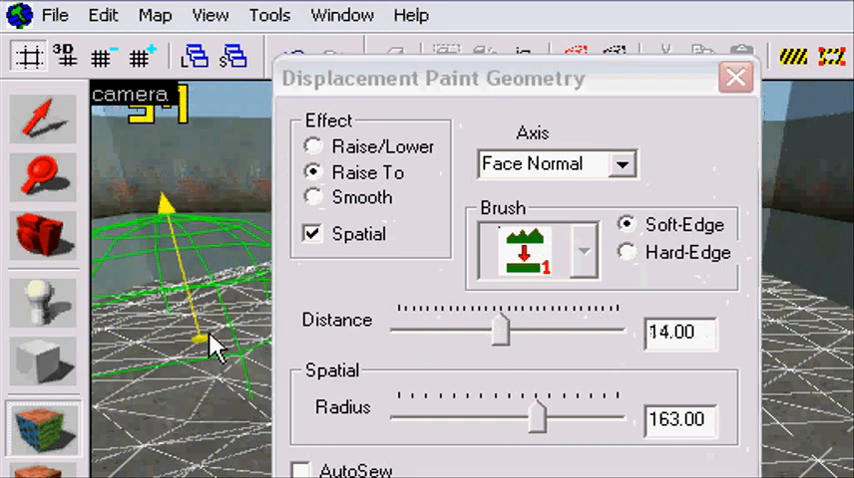
pyautogui.moveTo(500, 330); pyautogui.dragTo(615, 330)
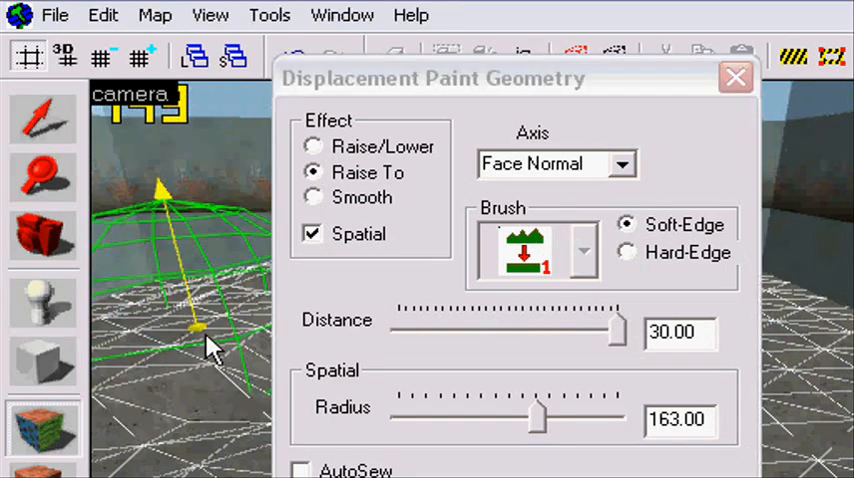
pyautogui.moveTo(617, 331); pyautogui.dragTo(445, 331)
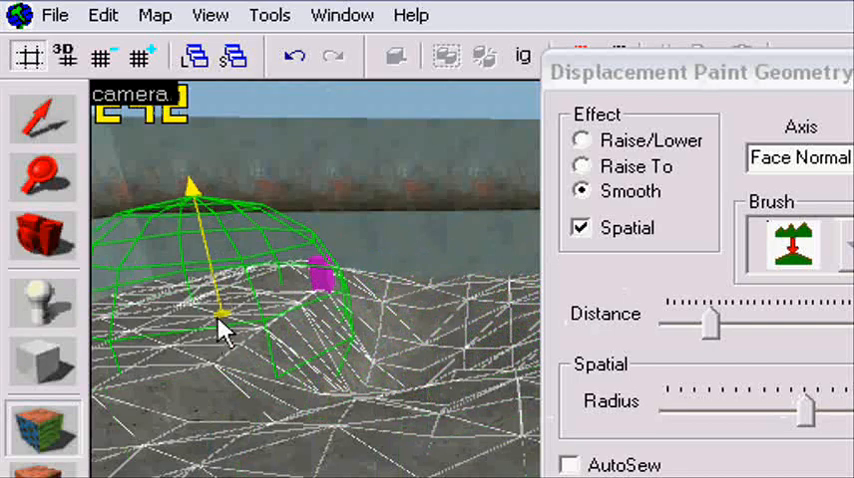
pyautogui.moveTo(220, 325); pyautogui.dragTo(245, 350)
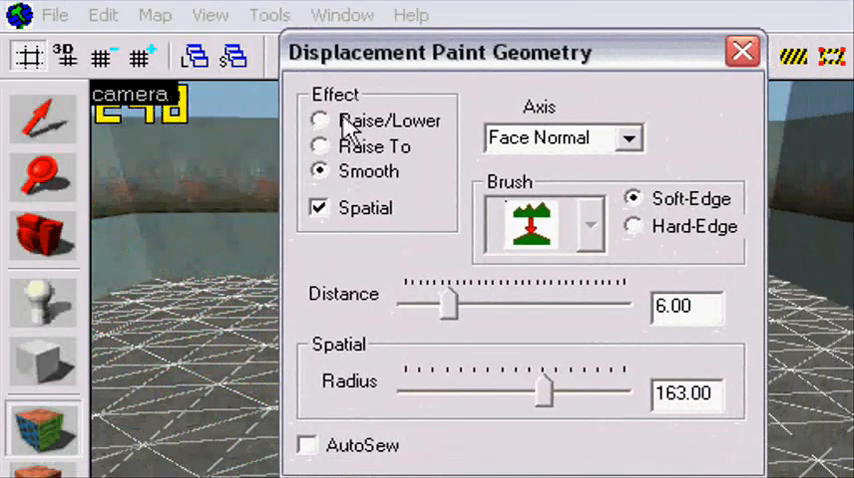
# - Paint Raise/Lower mounds beside the pink entity and increase the distance to 19
pyautogui.click(320, 120)
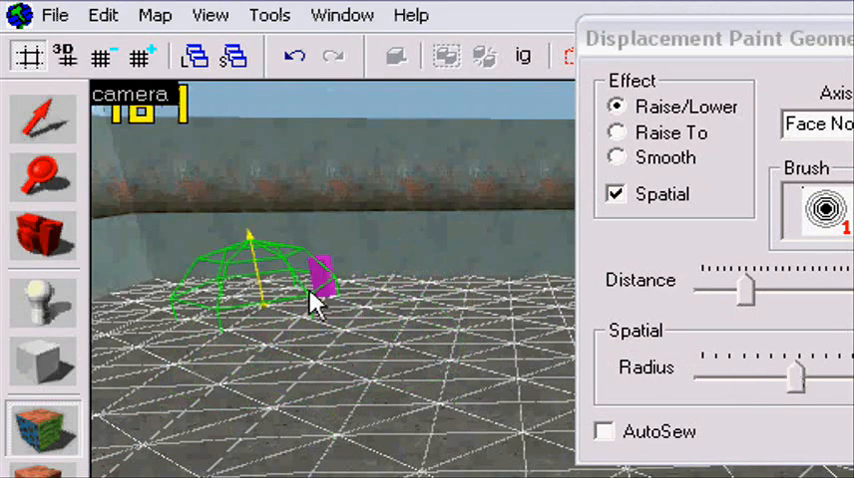
pyautogui.moveTo(310, 290); pyautogui.dragTo(435, 385)
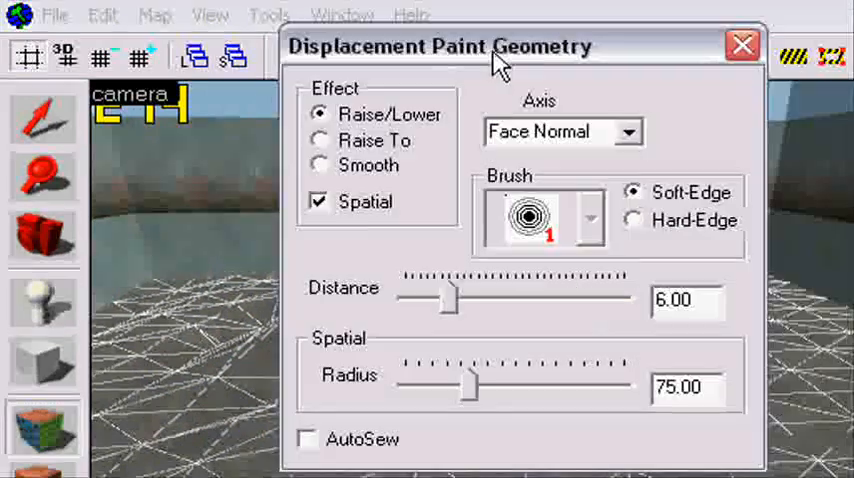
pyautogui.moveTo(448, 297); pyautogui.dragTo(485, 297)
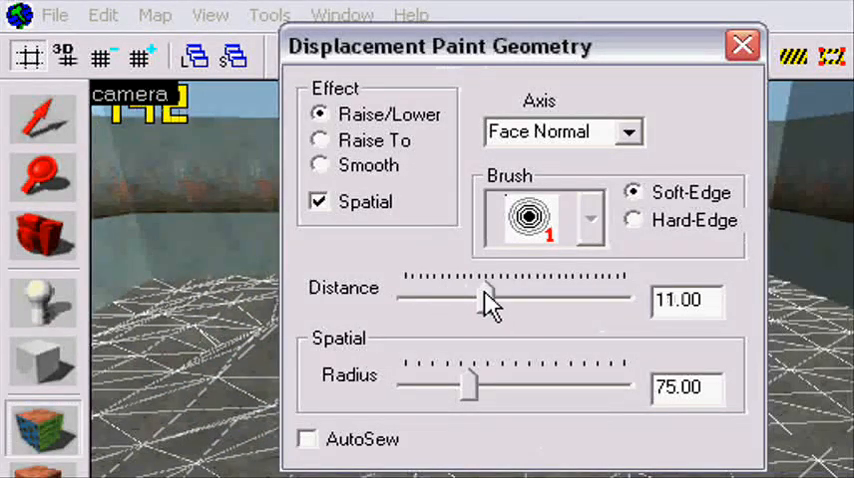
pyautogui.moveTo(485, 297); pyautogui.dragTo(540, 297)
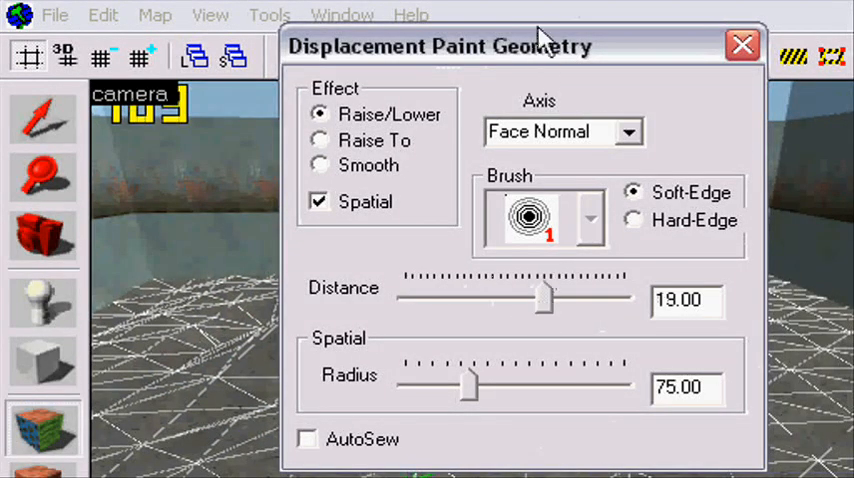
pyautogui.click(742, 45)
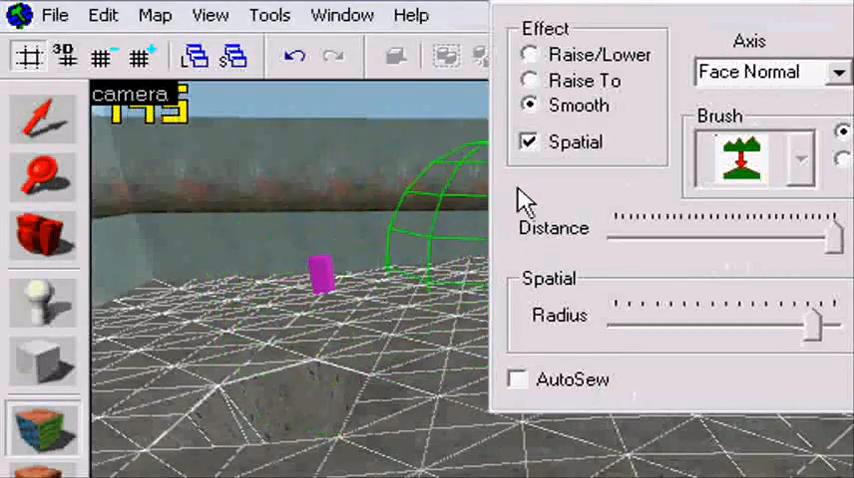
# - Level a floor area using Raise To at distance 30 and radius 231
pyautogui.click(531, 80)
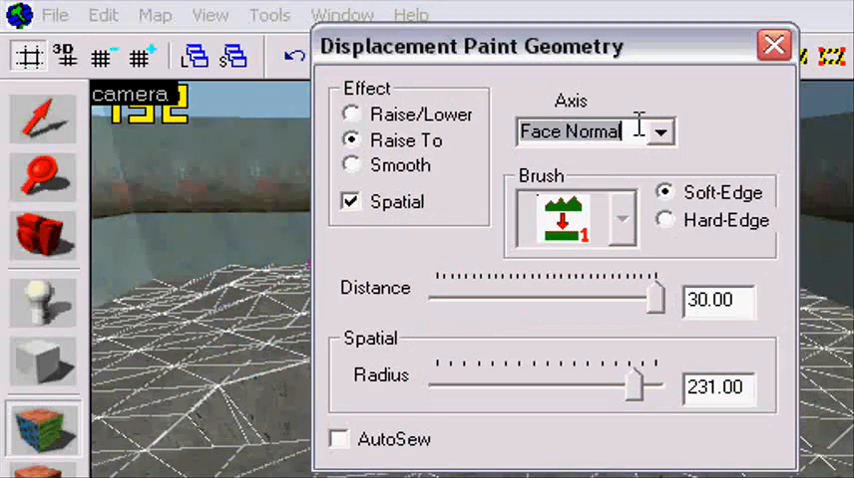
pyautogui.click(658, 131)
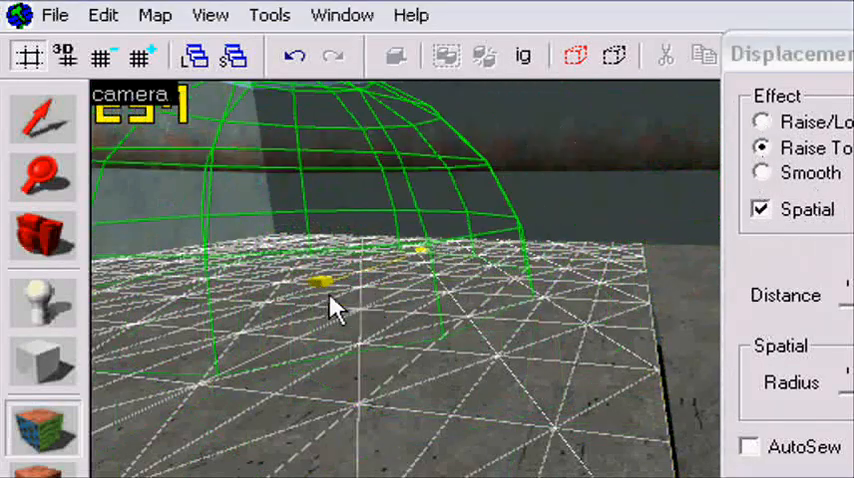
pyautogui.click(762, 121)
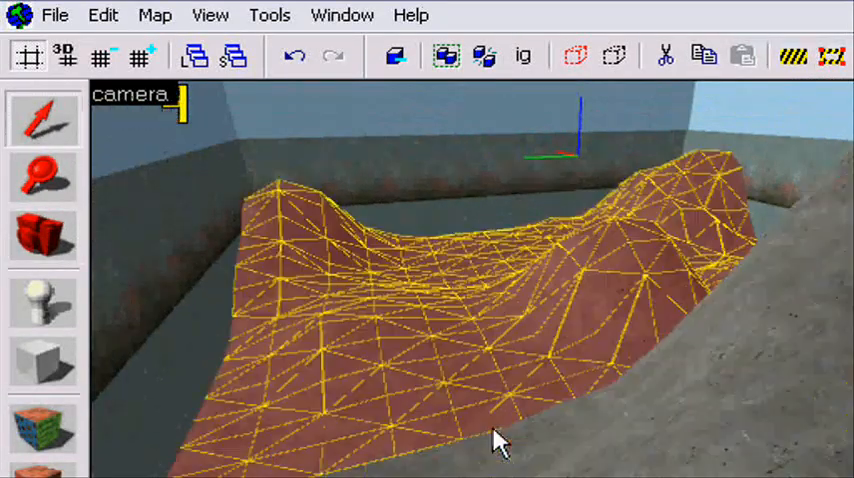
# - Select the sculpted floor displacement with the Selection tool
pyautogui.click(43, 237)
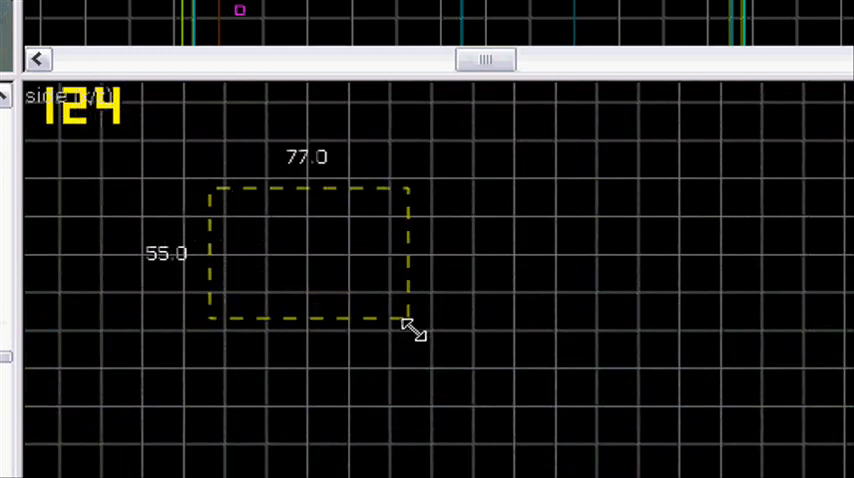
# - Draw a 77 by 55 unit block in the side 2D viewport
pyautogui.moveTo(410, 320); pyautogui.dragTo(630, 342)
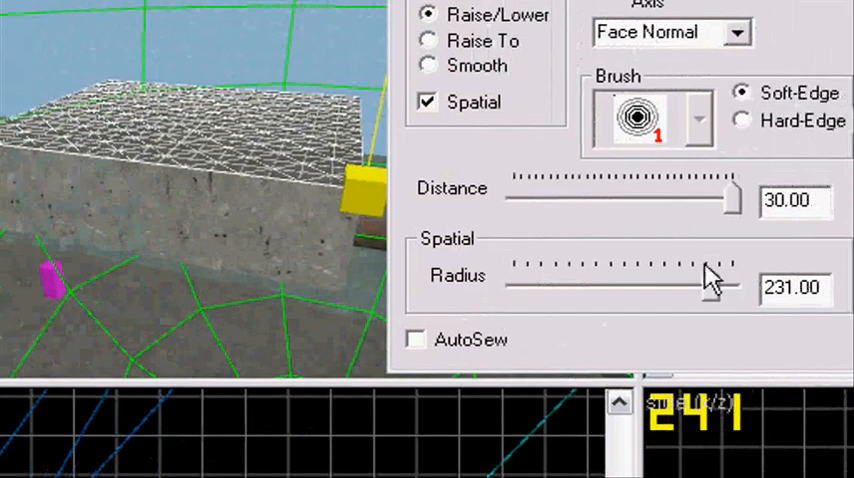
# - Lower the paint radius for sculpting peaks on the block's displacement
pyautogui.moveTo(720, 283); pyautogui.dragTo(525, 283)
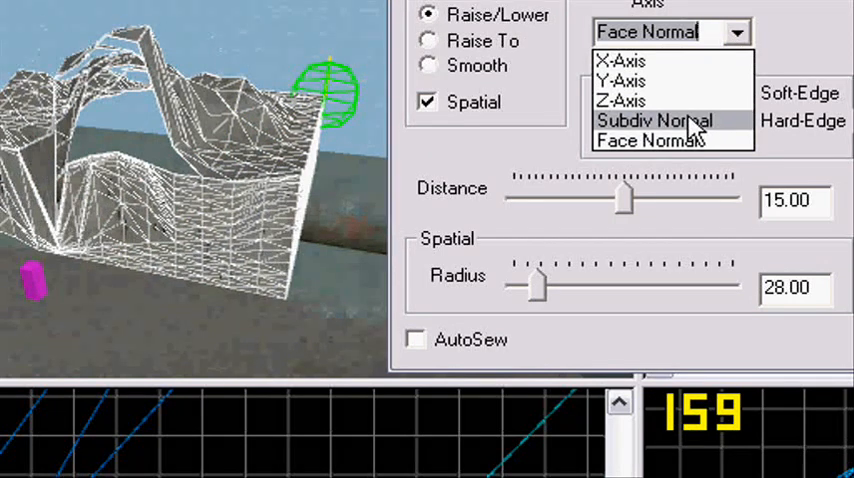
# - Set the paint axis to Subdiv Normal and pull the block's side into a jagged spike
pyautogui.click(656, 120)
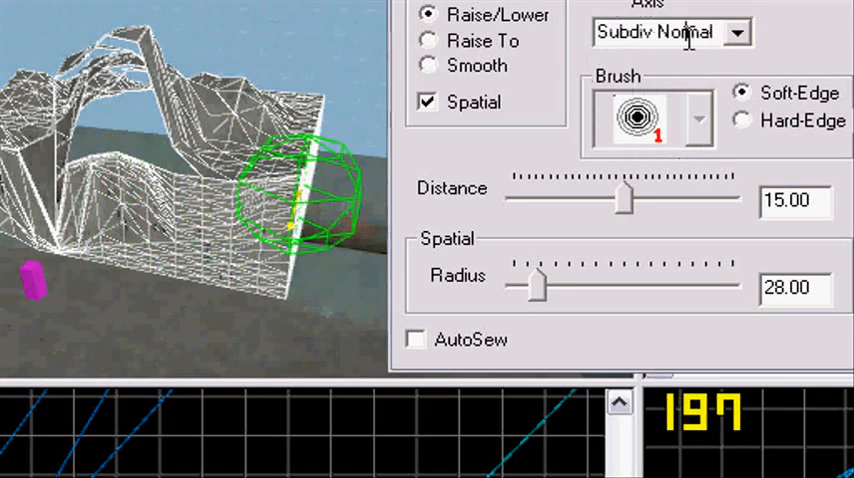
pyautogui.click(669, 32)
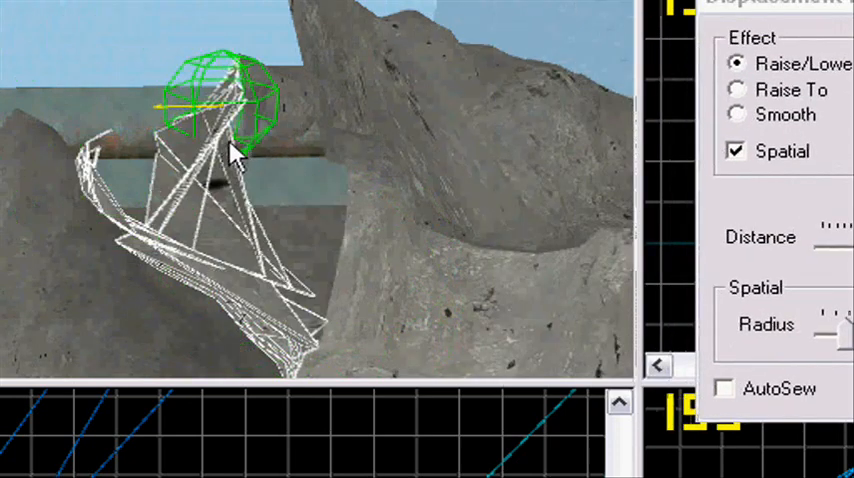
pyautogui.moveTo(230, 110); pyautogui.dragTo(270, 285)
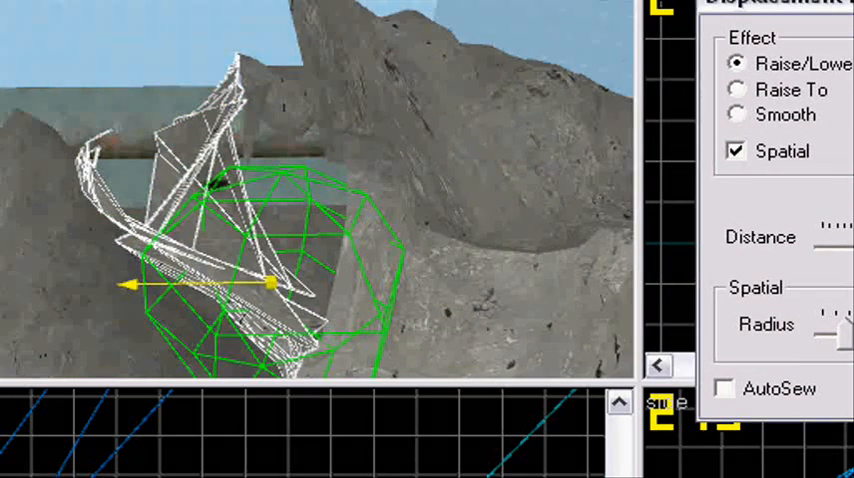